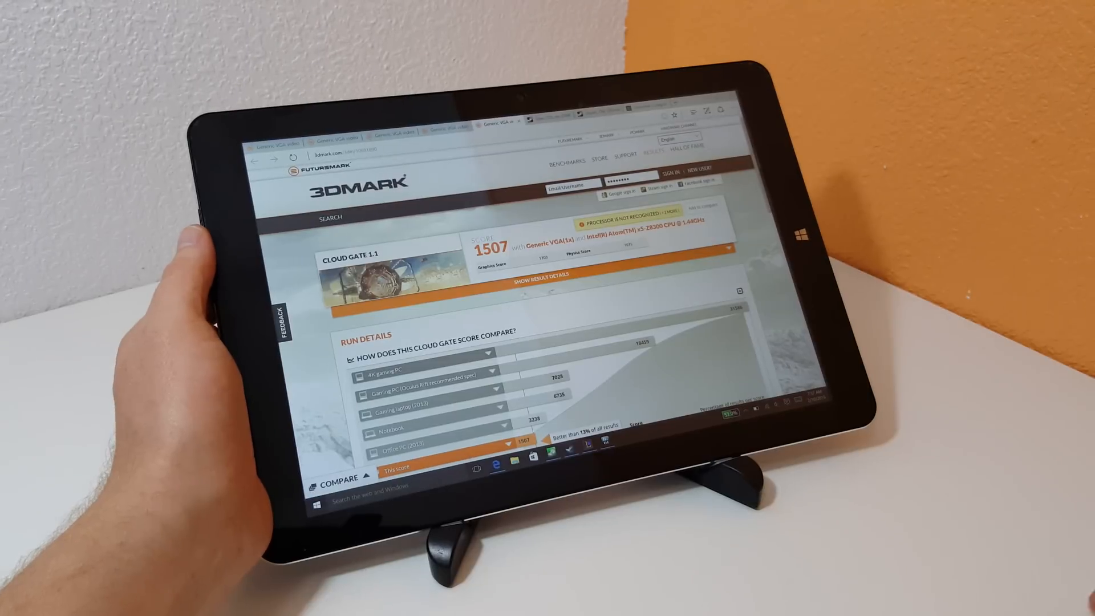
Step: Scroll the Cloud Gate 1507 score page, then open the Windows Start menu
scroll("down", 3)
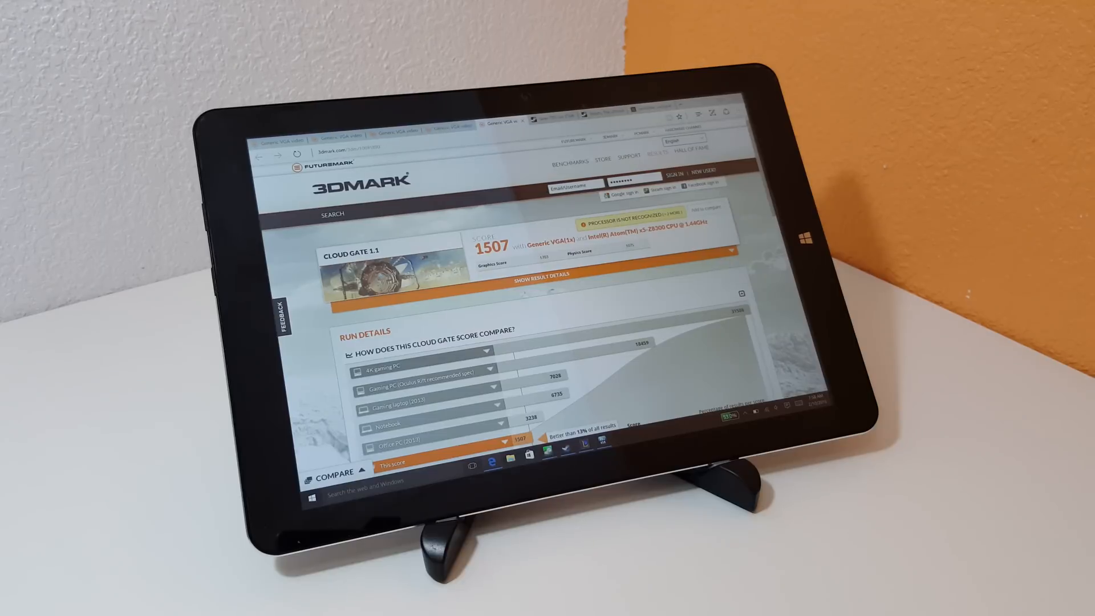
left_click(315, 464)
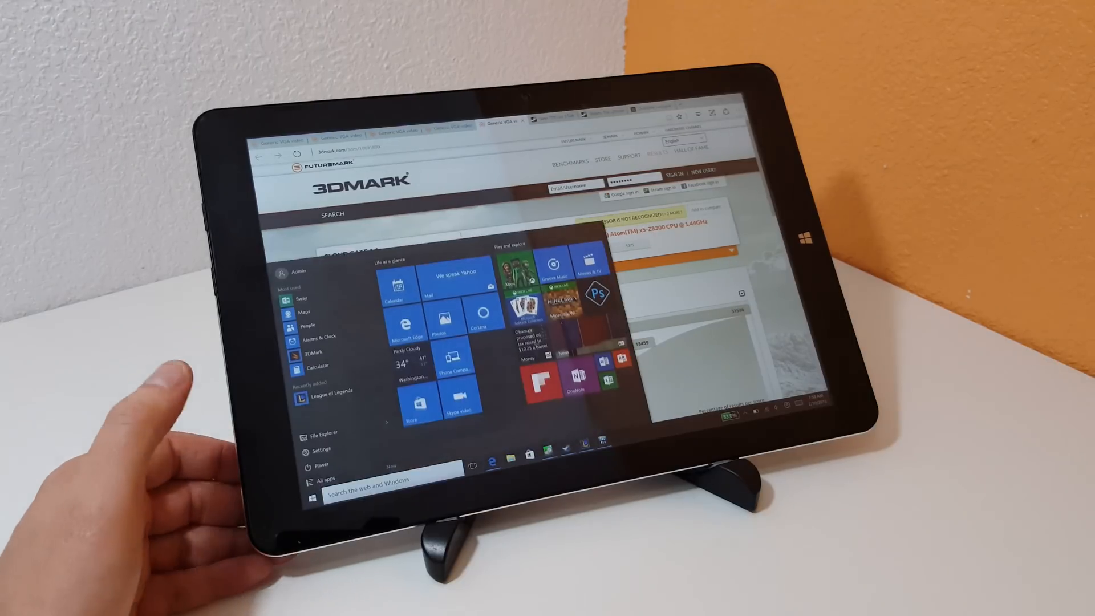